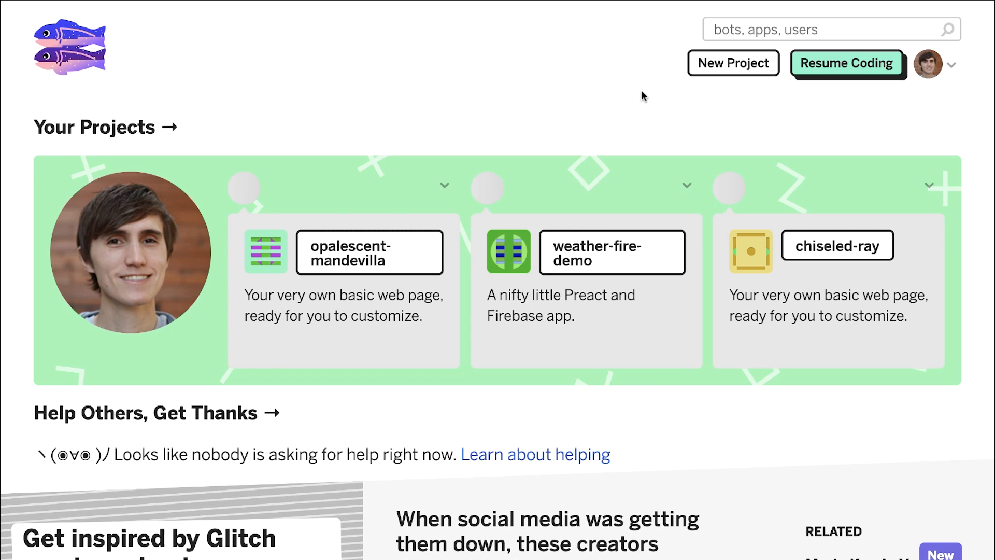
# Create a new Glitch project from the hello-webpage starter.
pyautogui.click(733, 63)
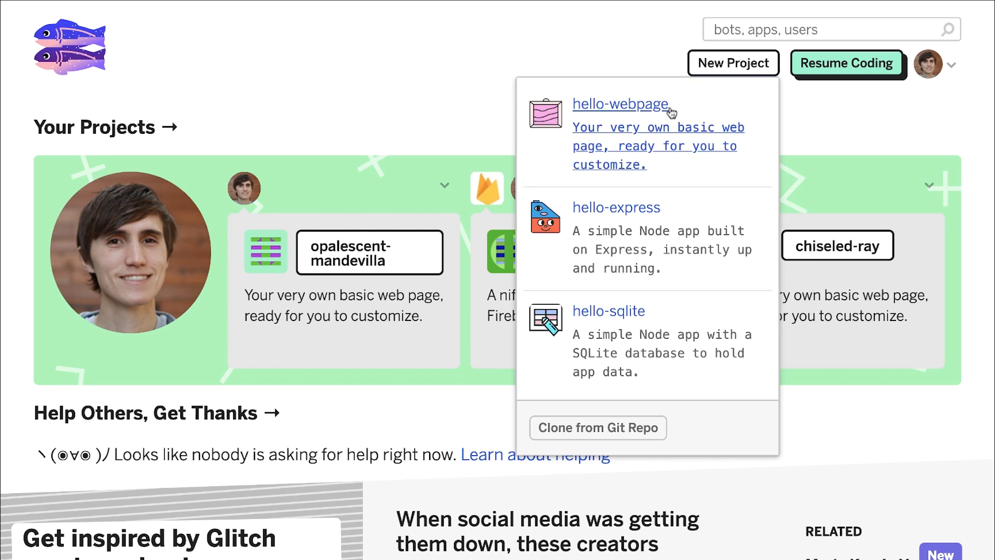
pyautogui.click(620, 104)
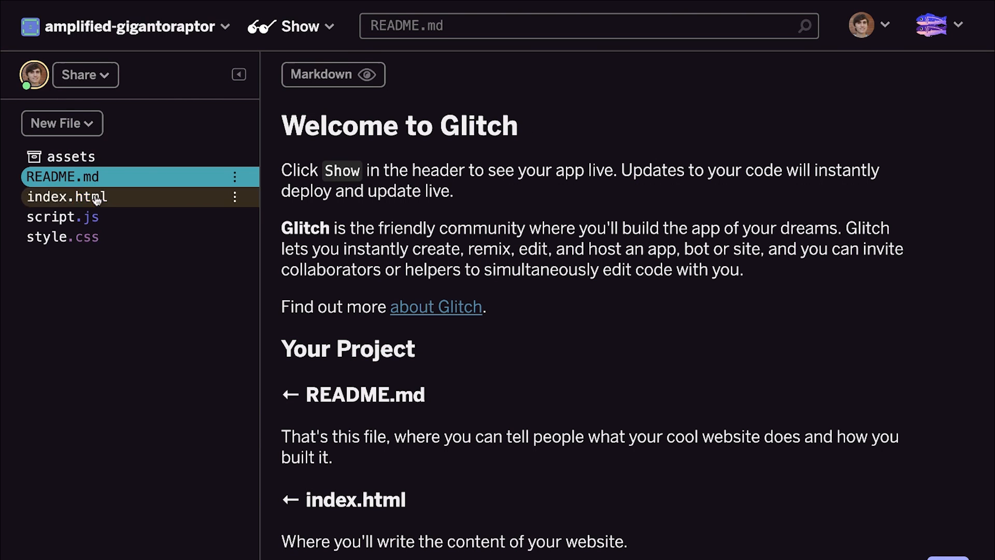
# Create firebase.json with hosting "public": "dist", then select a Firebase project.
pyautogui.click(62, 217)
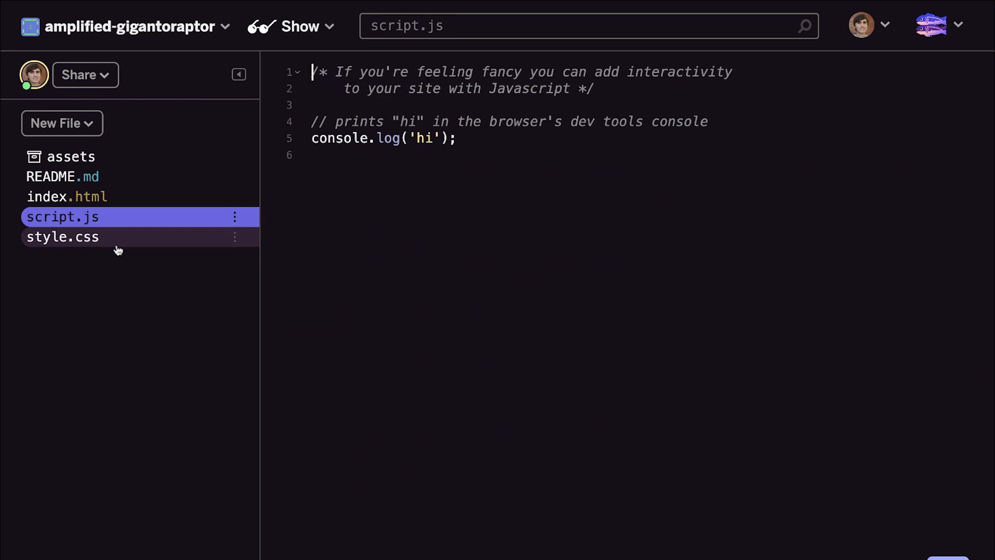
pyautogui.click(68, 197)
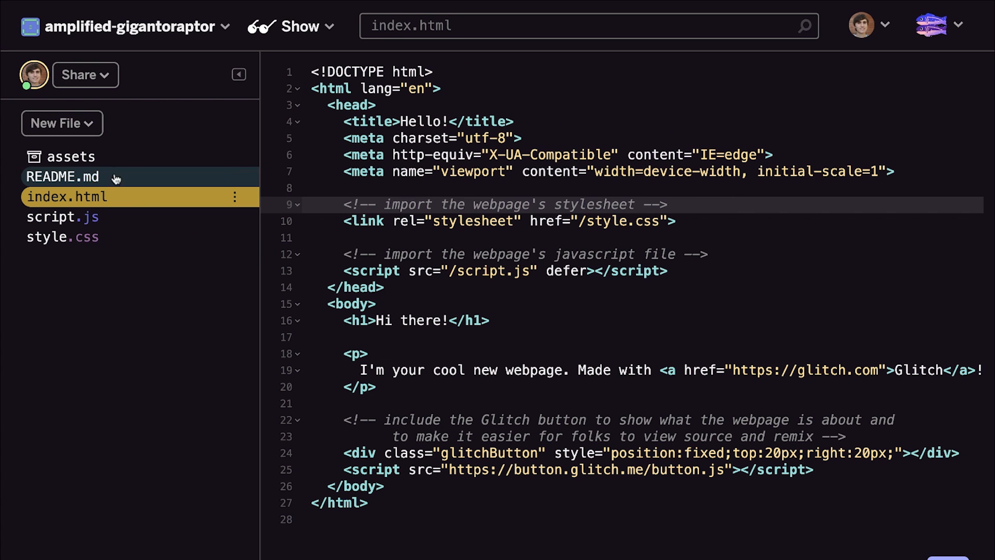
pyautogui.write('fire')
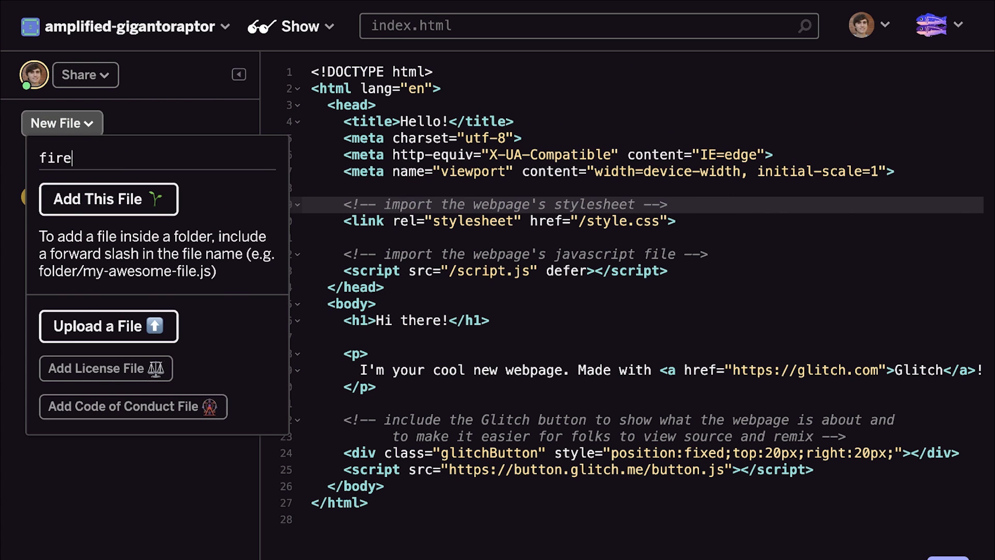
pyautogui.click(107, 198)
pyautogui.write('"hosting":{')
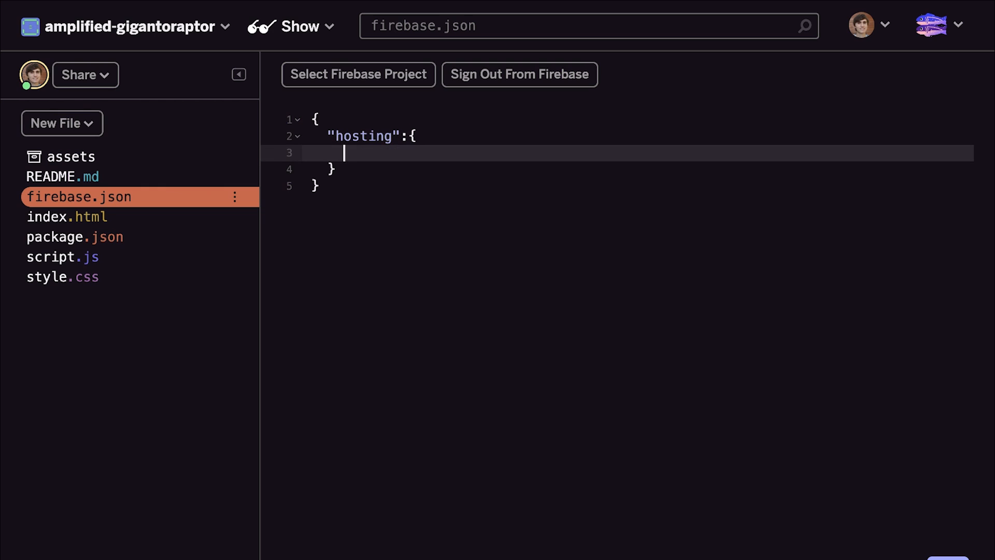
pyautogui.write('"public": "dist"')
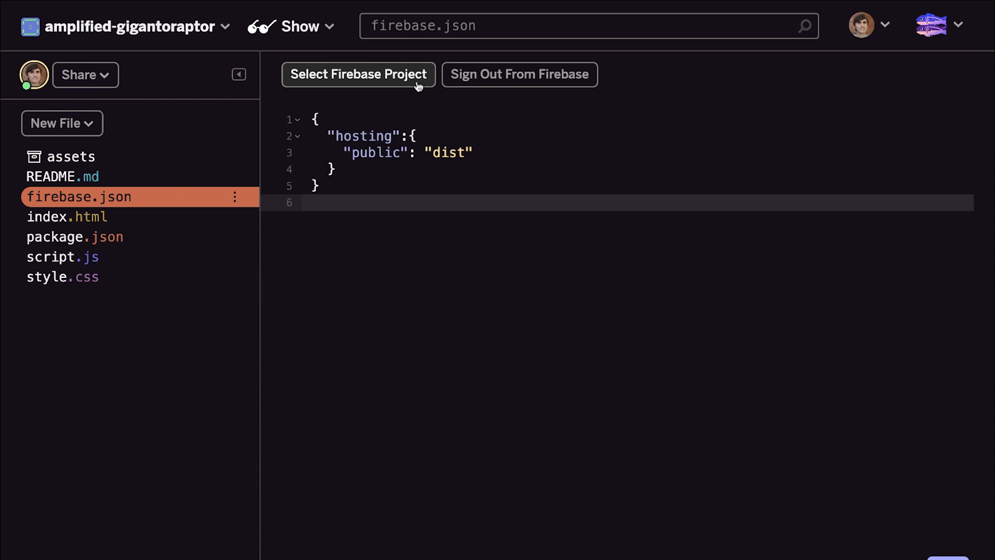
pyautogui.click(359, 74)
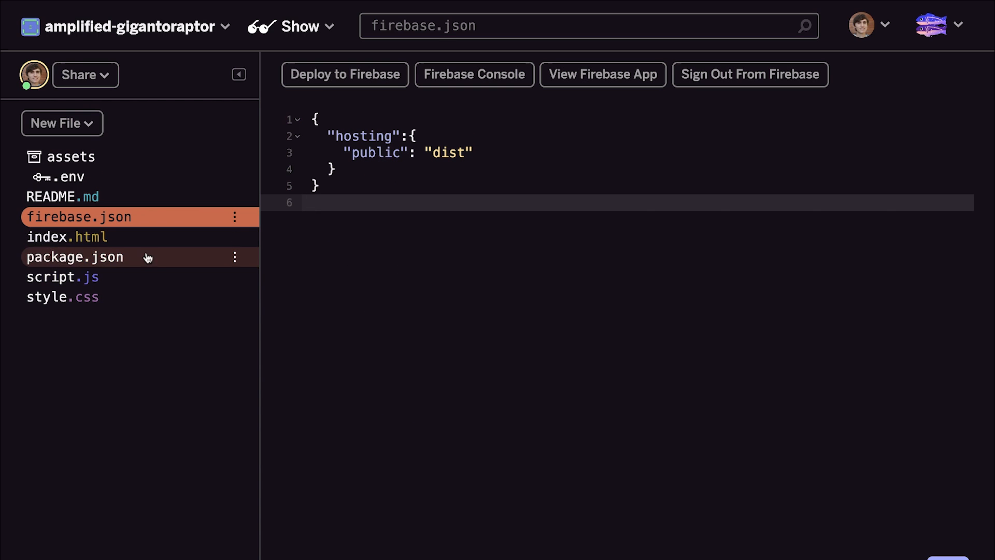
# Add the firebase and webpack packages to package.json.
pyautogui.click(74, 257)
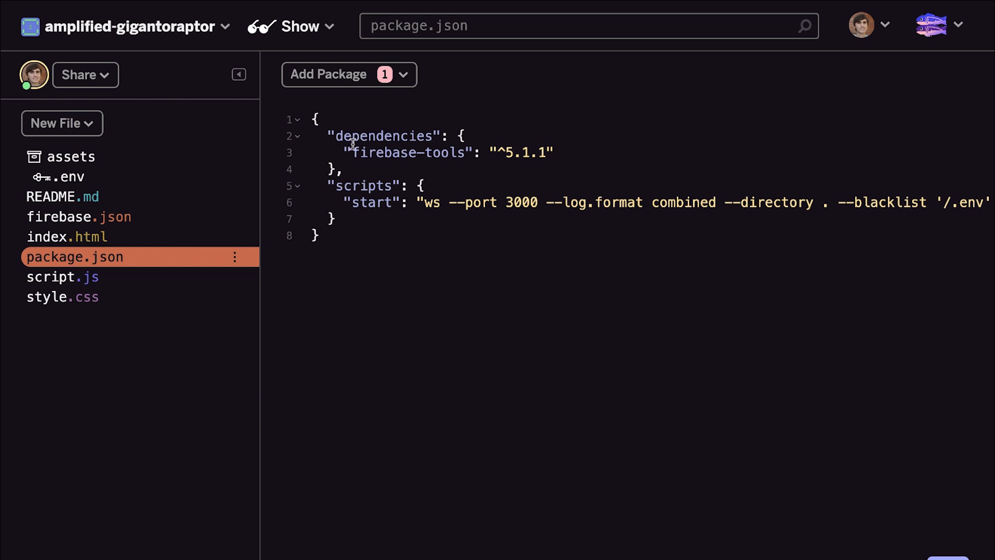
pyautogui.click(340, 74)
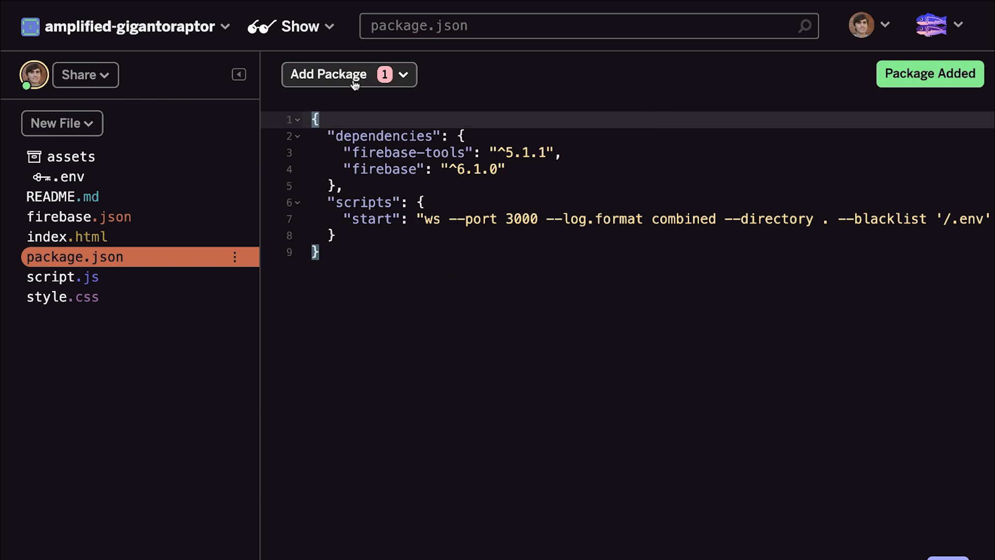
pyautogui.click(328, 74)
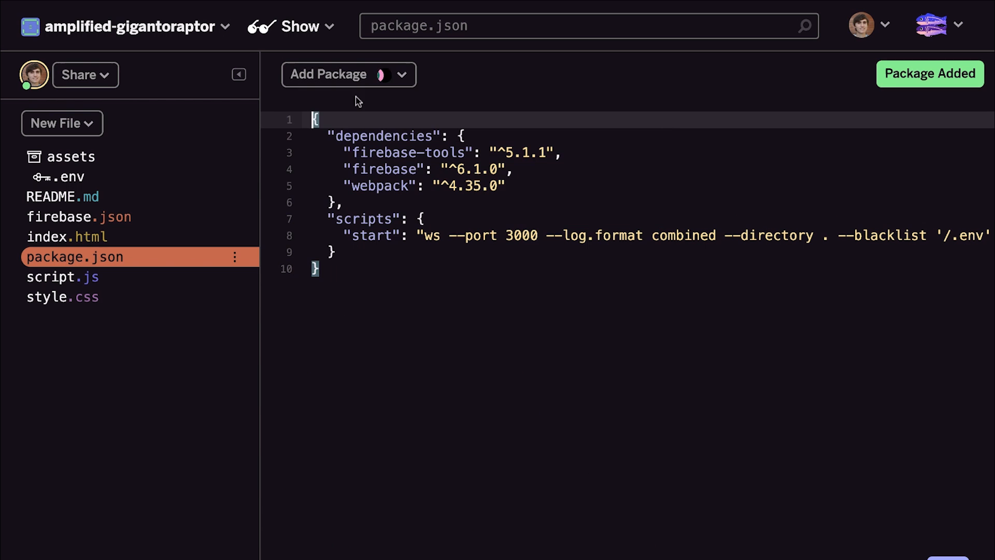
pyautogui.click(348, 74)
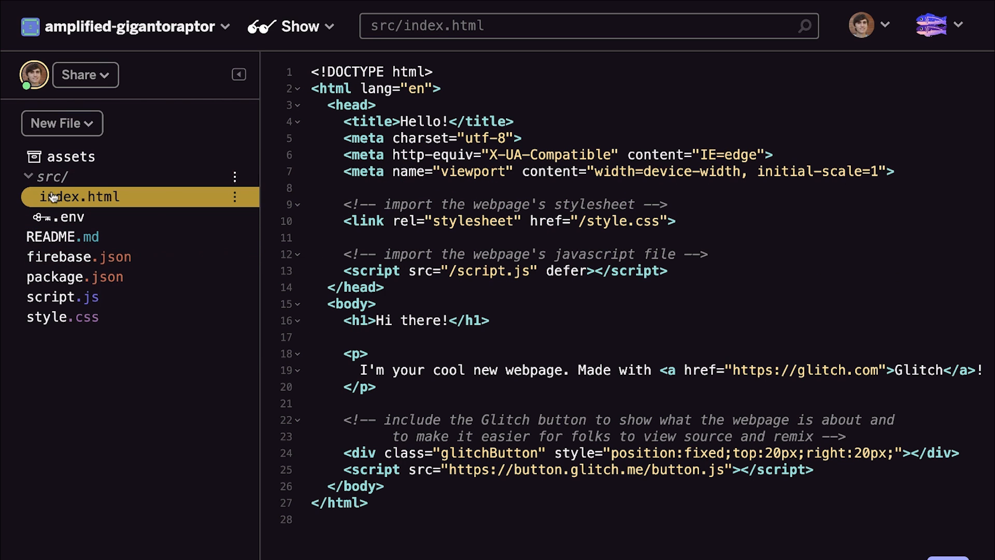
# Rename script.js to src/index.js, move style.css into src, and add webpack.config.js.
pyautogui.click(62, 296)
pyautogui.write('src/')
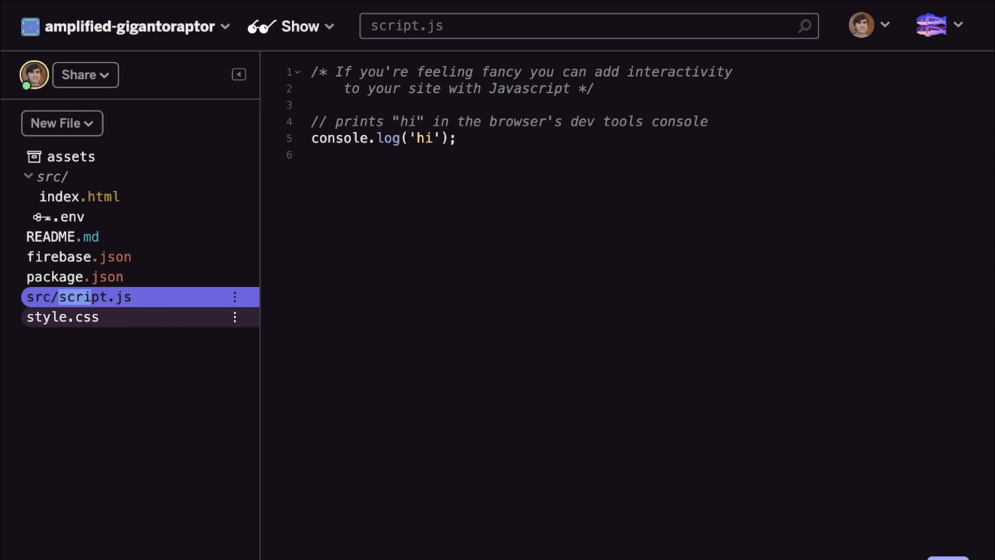
pyautogui.click(63, 316)
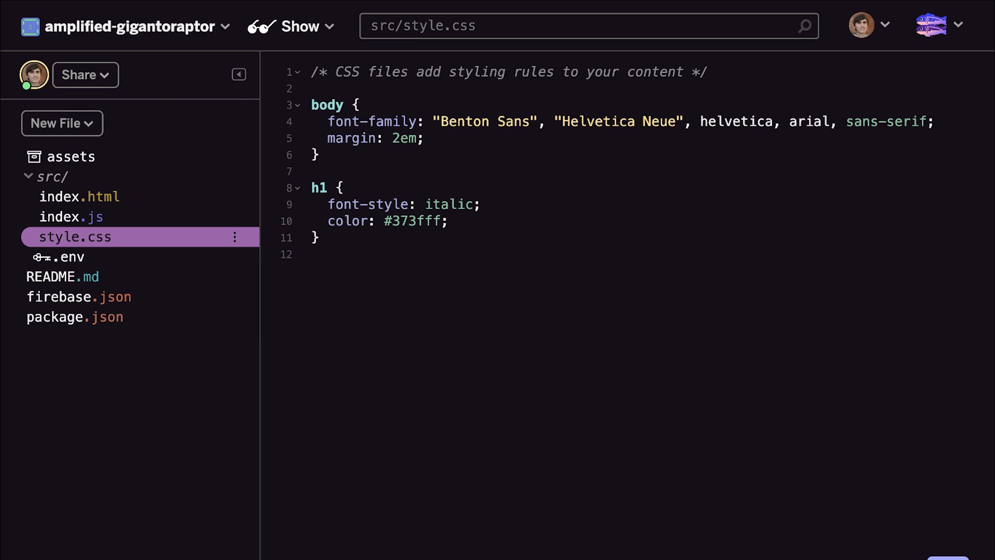
pyautogui.moveTo(236, 337)
pyautogui.write('webpack')
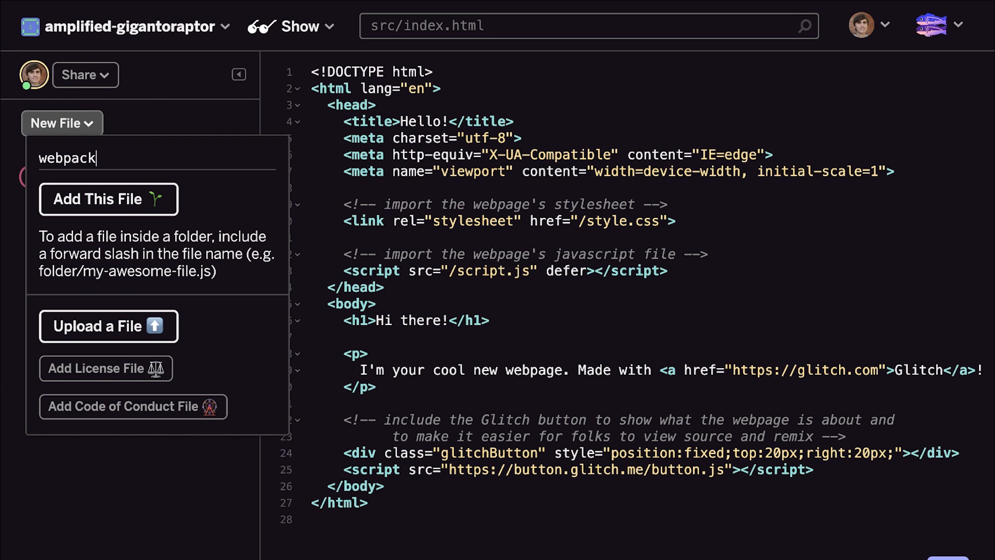
pyautogui.click(107, 198)
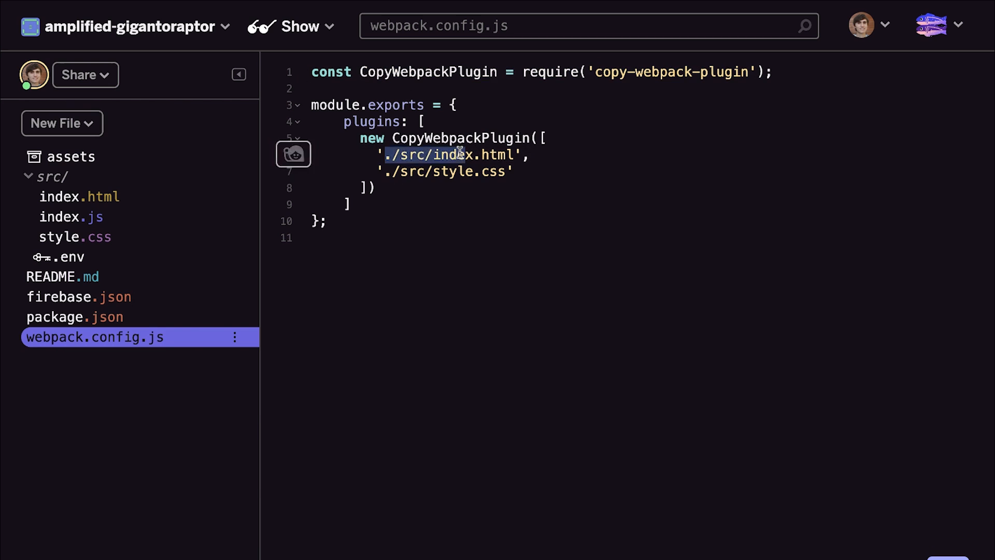
pyautogui.click(72, 217)
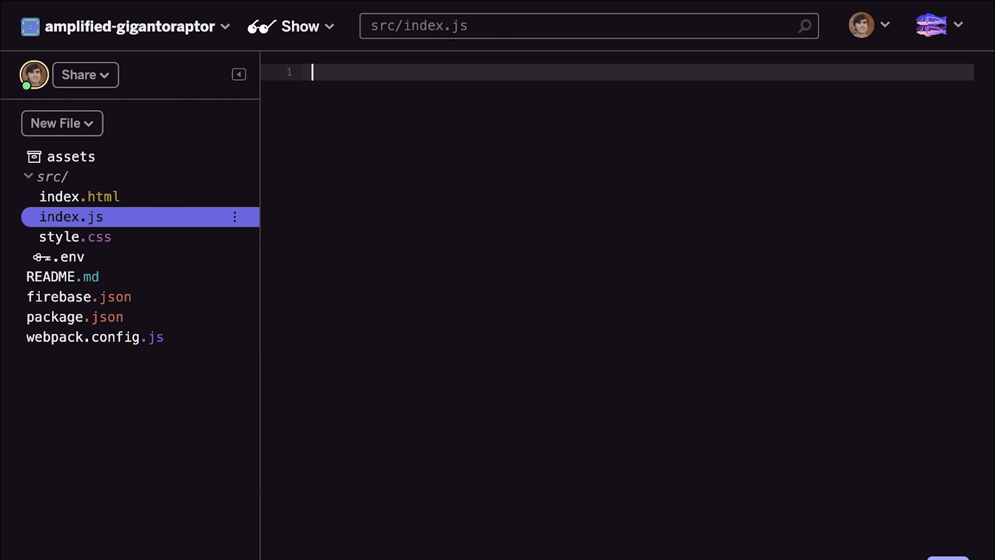
# Write the firebase/app import and initializeApp call in src/index.js, checking .env's project ID.
pyautogui.write("import { } from 'fire")
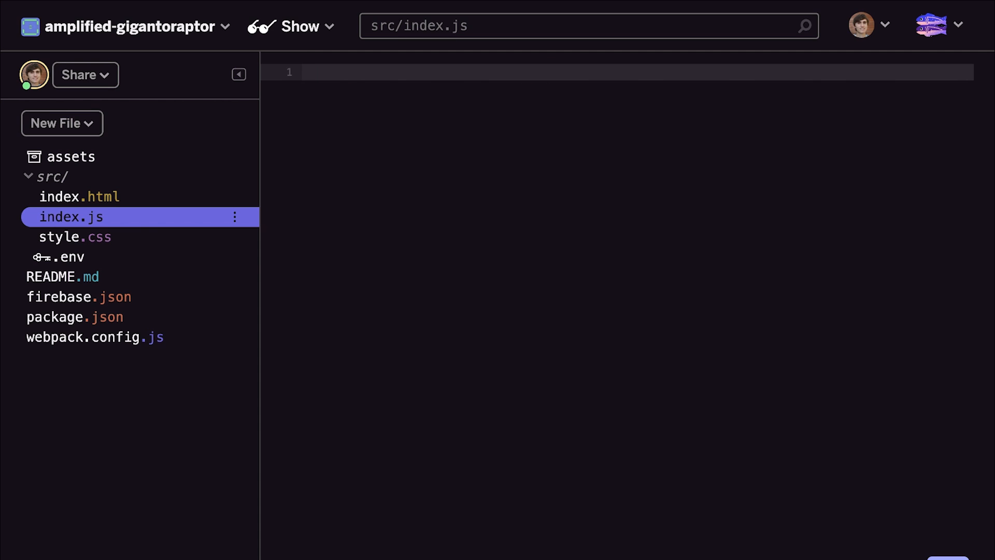
pyautogui.write("import firebase from 'firebase'")
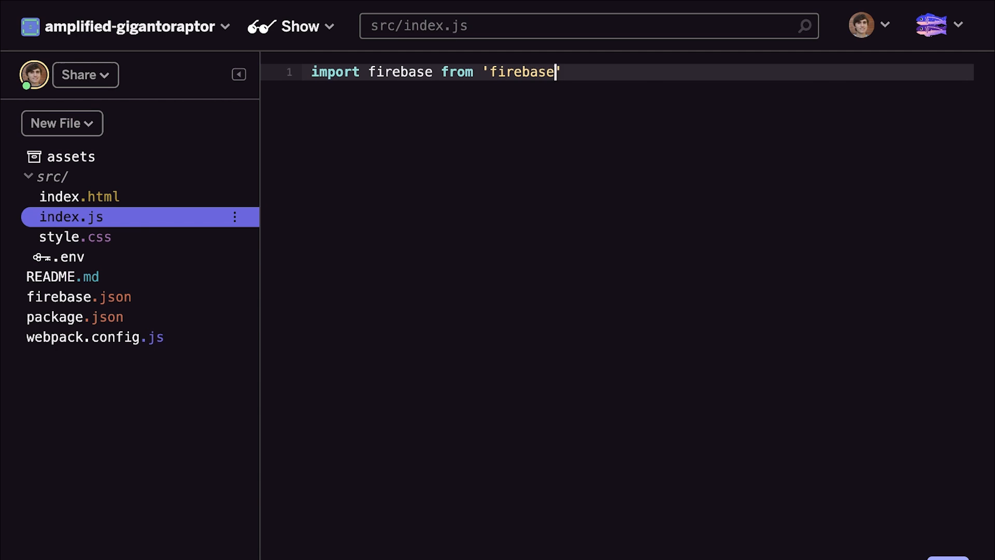
pyautogui.write("/app';")
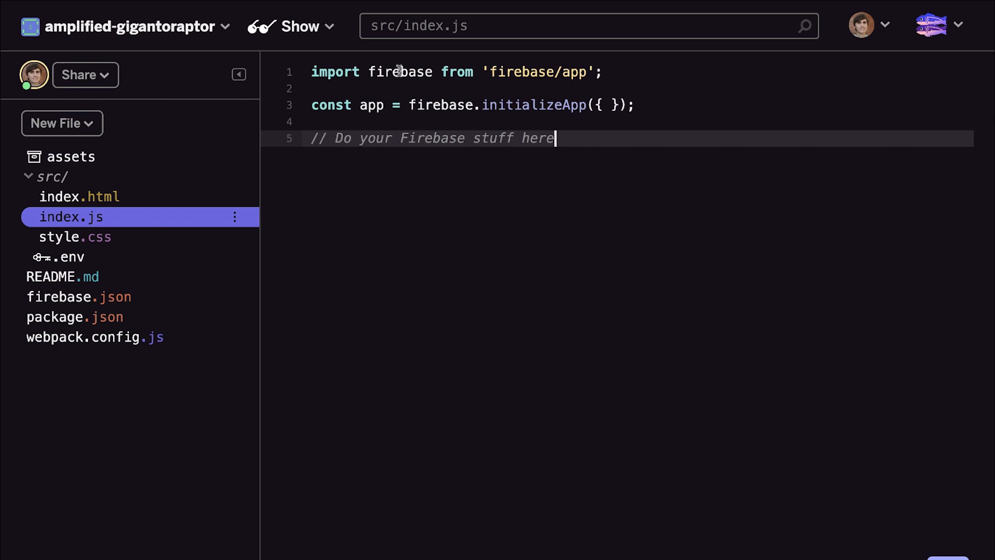
pyautogui.press('Enter')
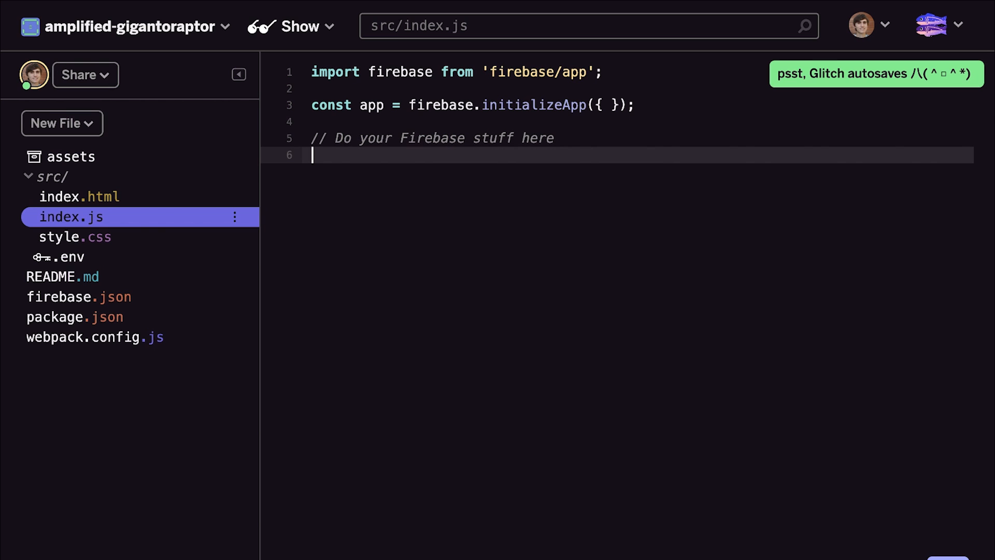
pyautogui.click(72, 256)
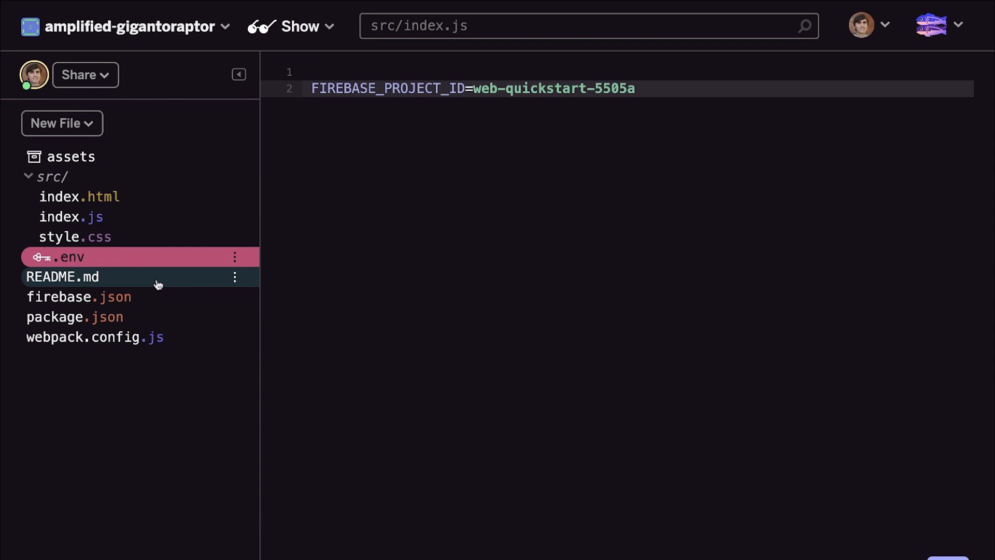
pyautogui.click(81, 196)
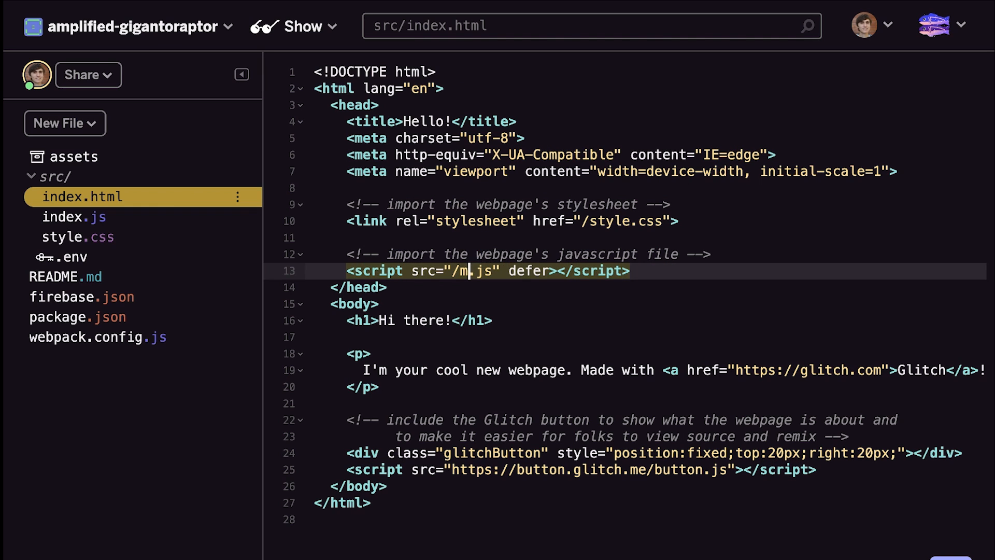
# Change the script src in src/index.html to /main.js.
pyautogui.write('ain')
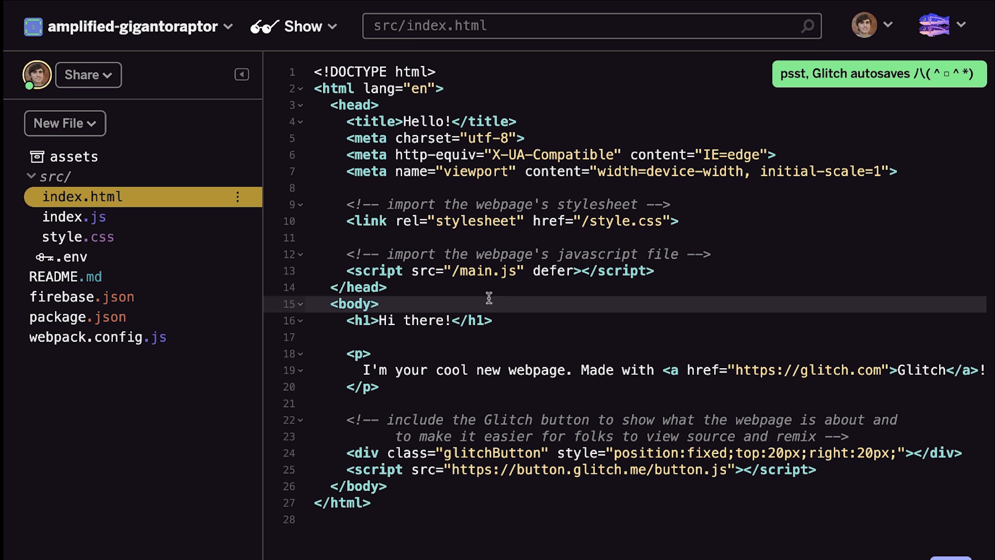
pyautogui.click(70, 256)
pyautogui.write('node_modules/.b')
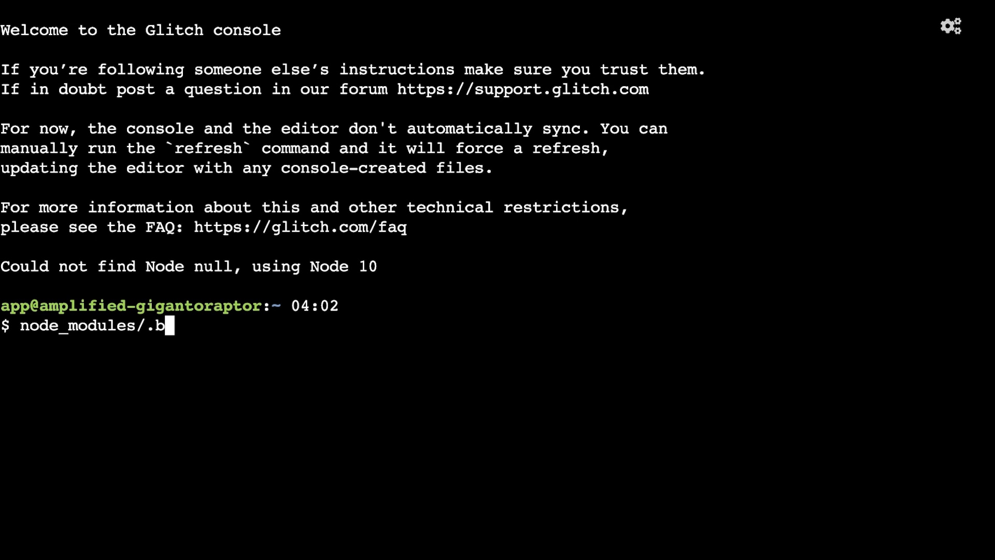
# Run node_modules/.bin/webpack in the console and list the dist output.
pyautogui.write('in/webpack')
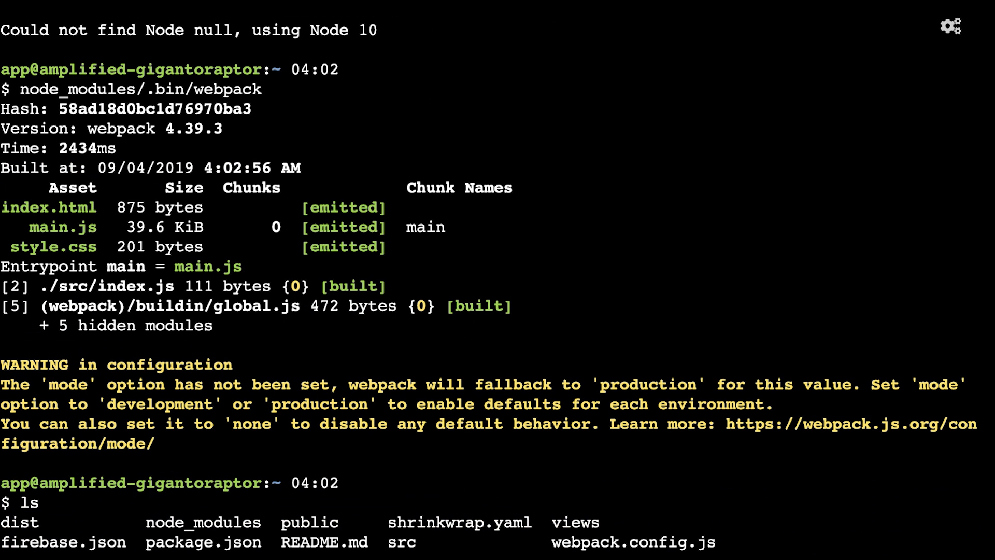
pyautogui.write('ls dist')
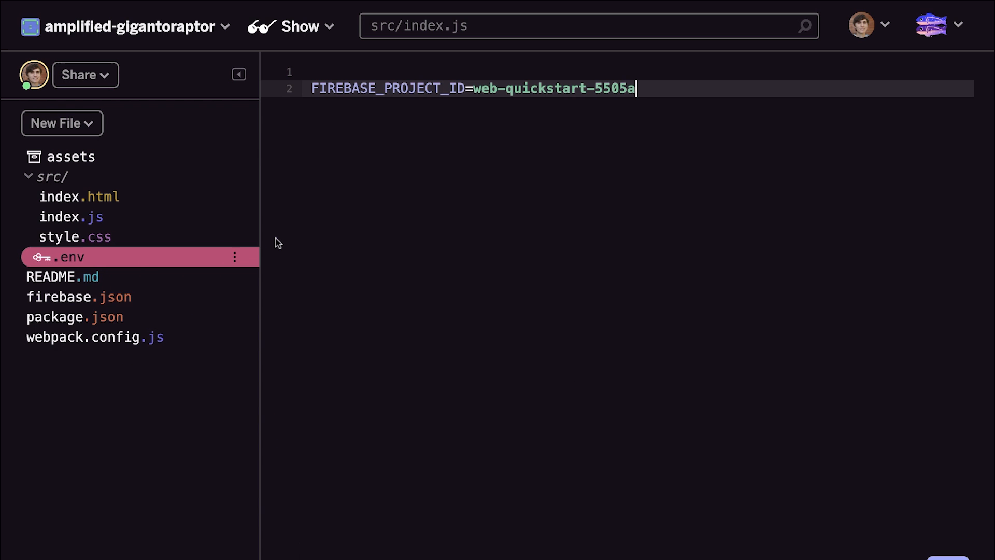
pyautogui.moveTo(142, 288)
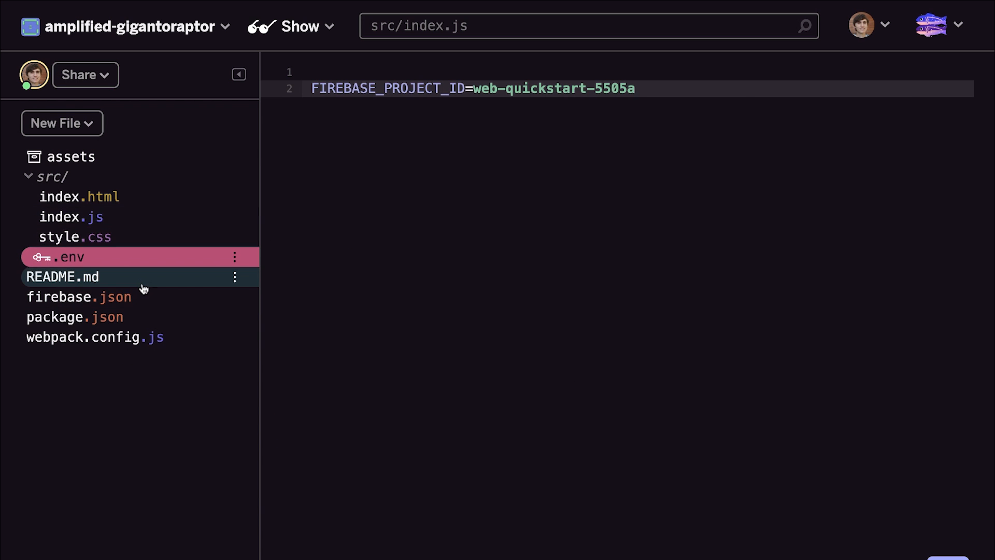
# Deploy to Firebase Hosting from firebase.json and view the live 'Hi there!' page.
pyautogui.click(78, 297)
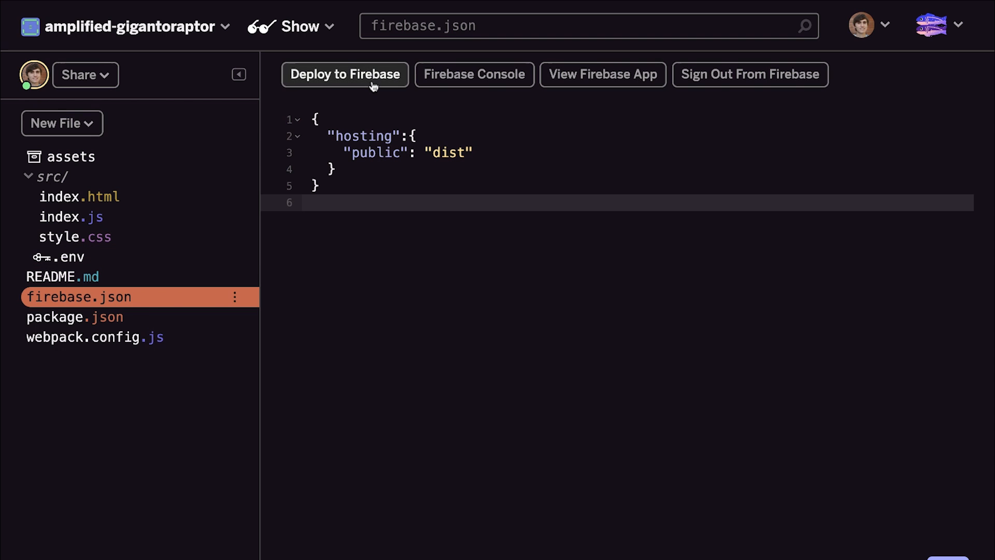
pyautogui.click(345, 74)
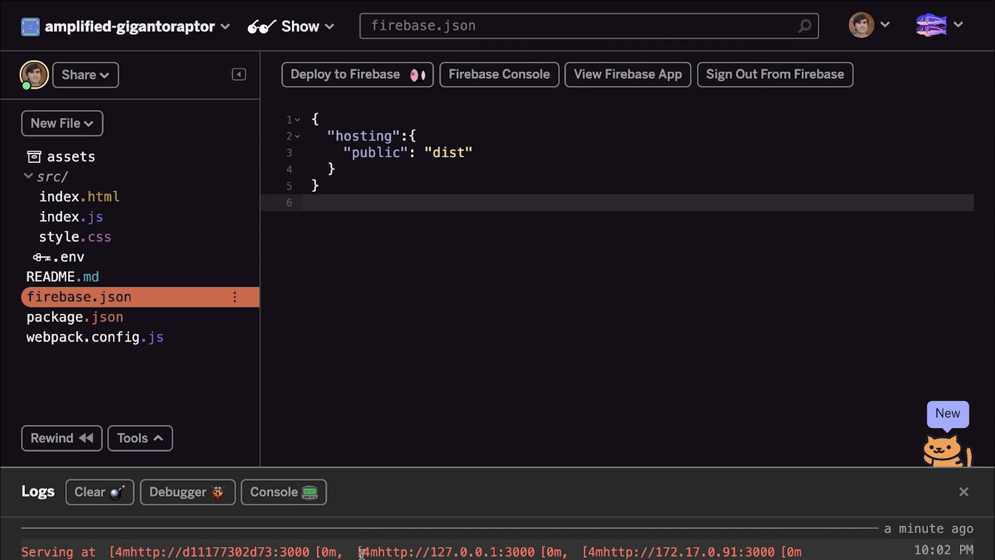
pyautogui.click(355, 74)
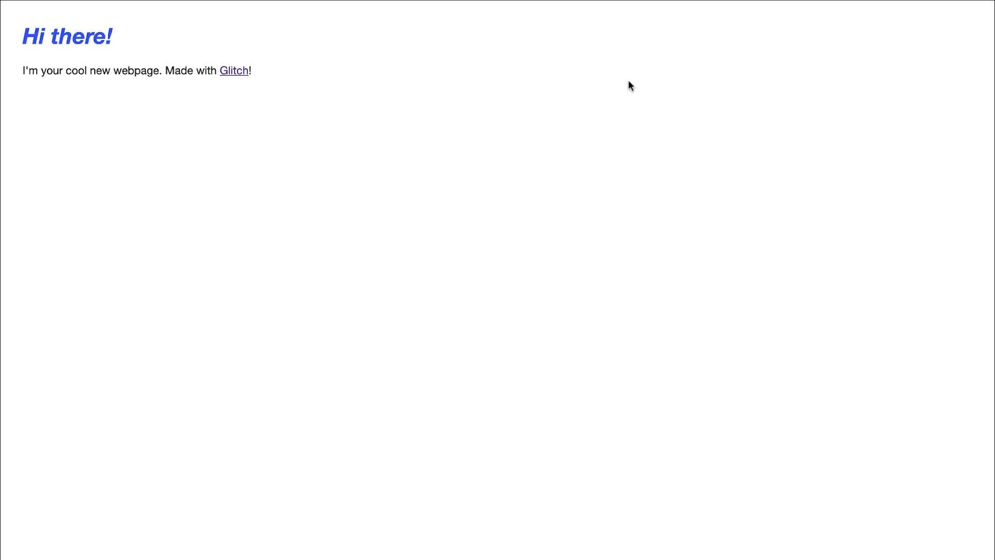
pyautogui.moveTo(442, 106)
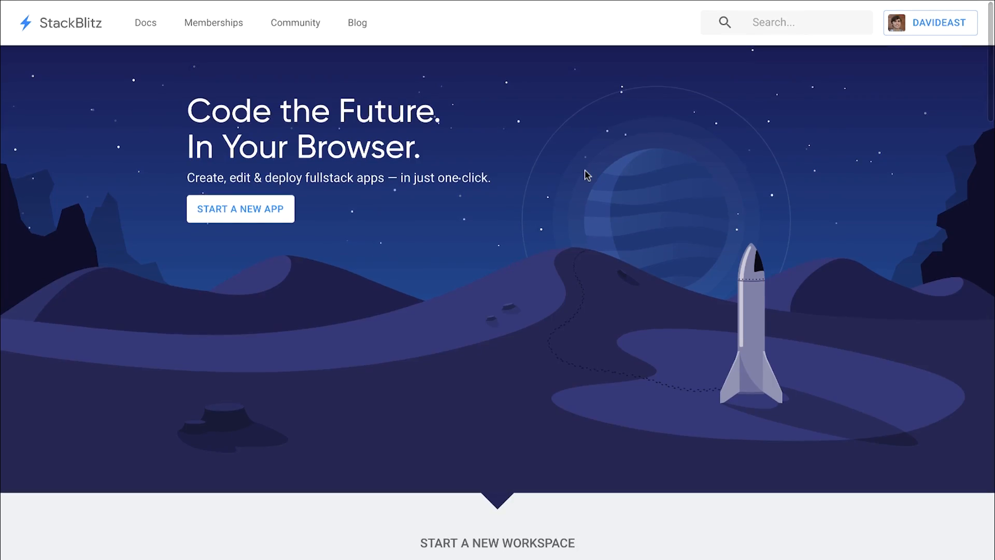
# Create a TypeScript Blank Project and confirm its Firebase panel reports ready to deploy.
pyautogui.scroll(-3)
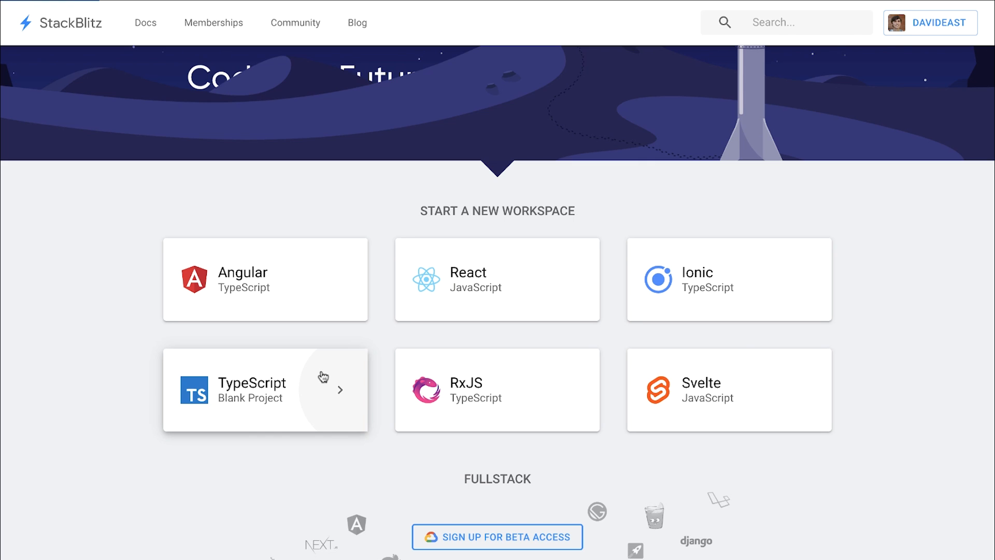
pyautogui.click(265, 389)
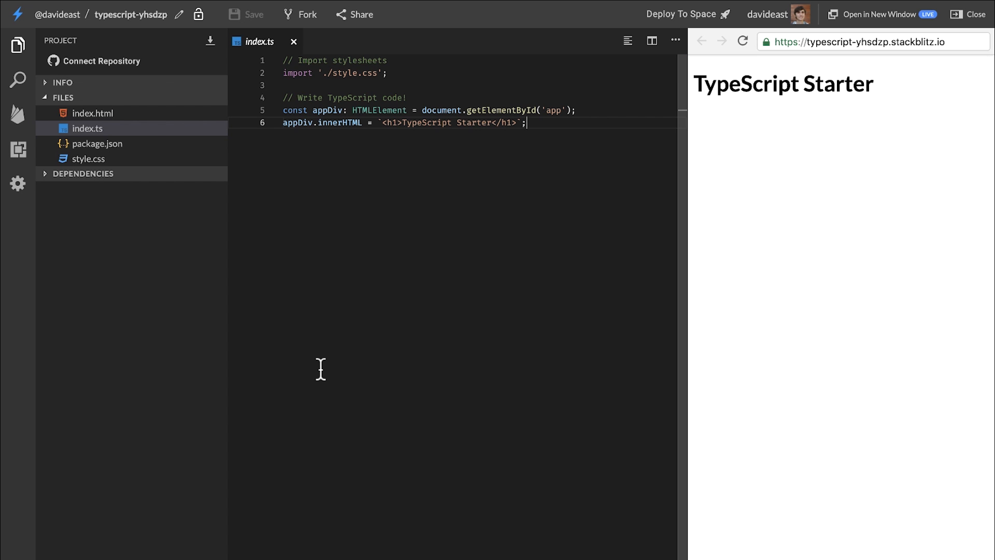
pyautogui.click(18, 114)
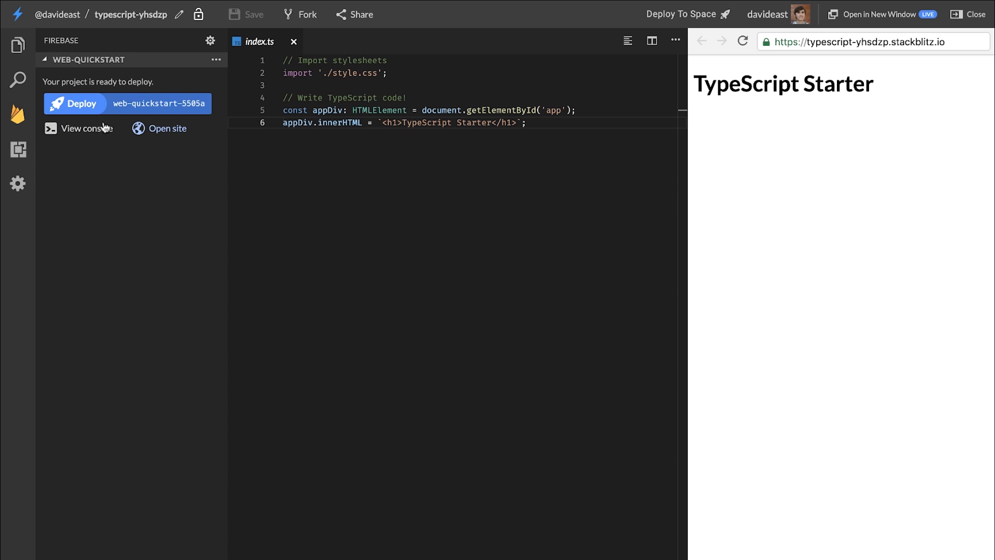
pyautogui.click(17, 44)
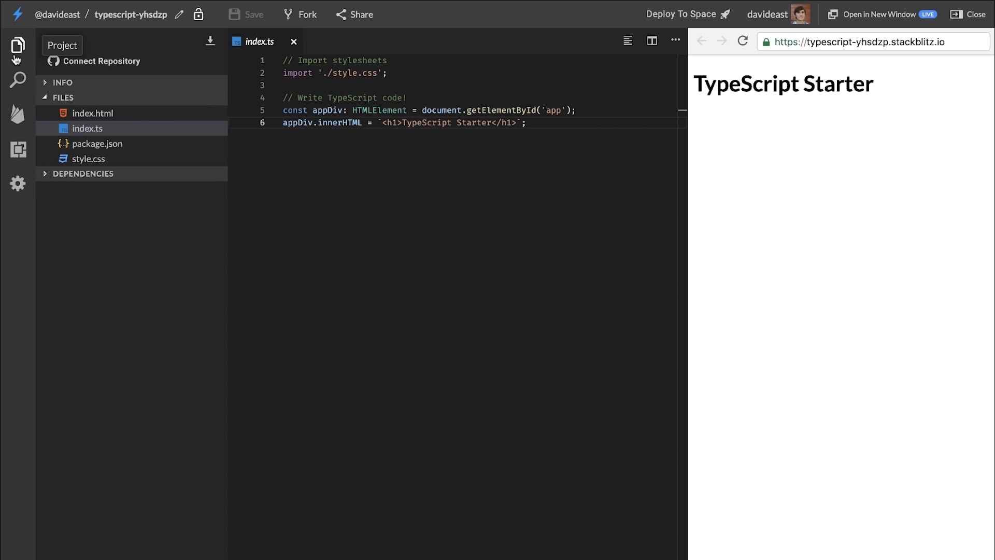
# Install the firebase dependency and add the firebase/app import and initializeApp call to index.ts.
pyautogui.write('firebas')
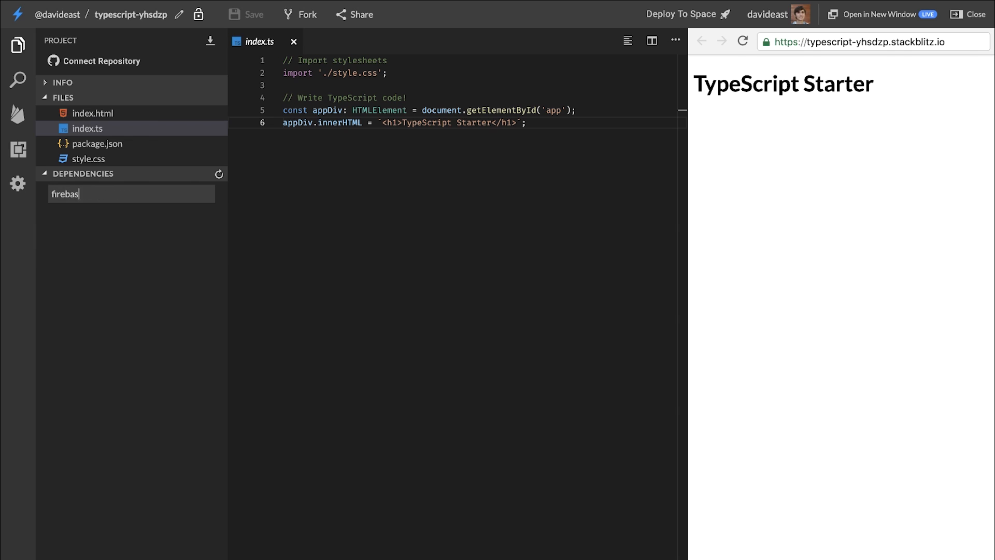
pyautogui.press('Enter')
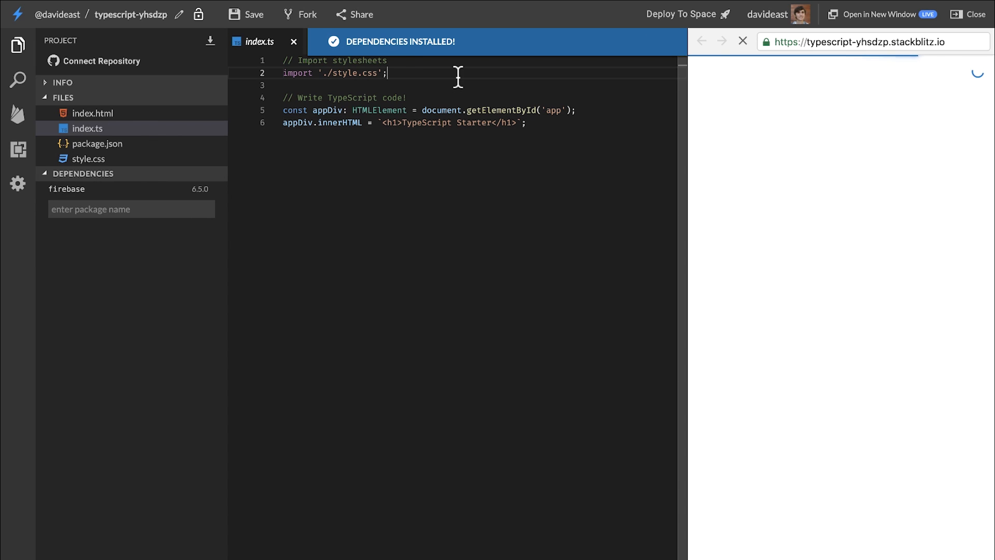
pyautogui.write('import * as fi')
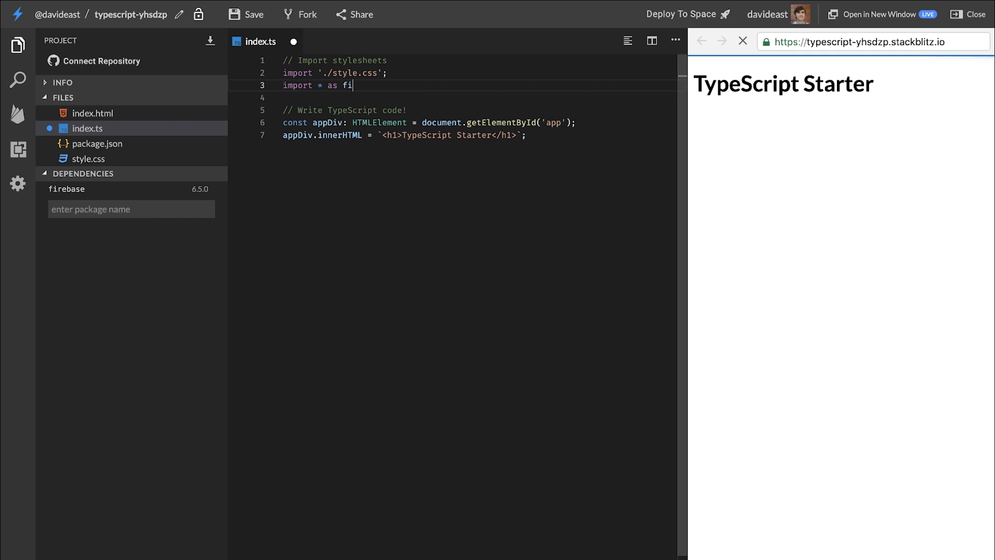
pyautogui.write("rebase from 'firebase/app';")
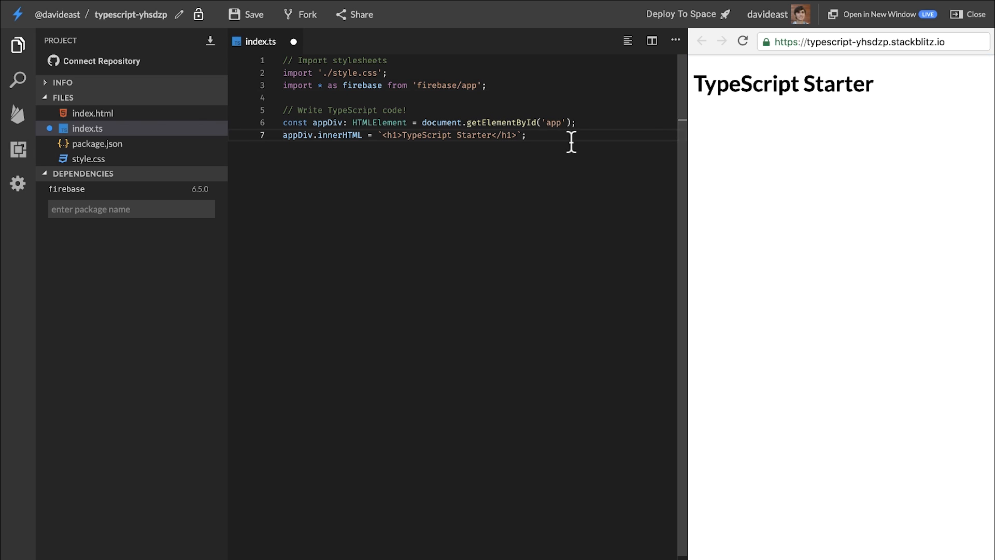
pyautogui.write('const app = fireb')
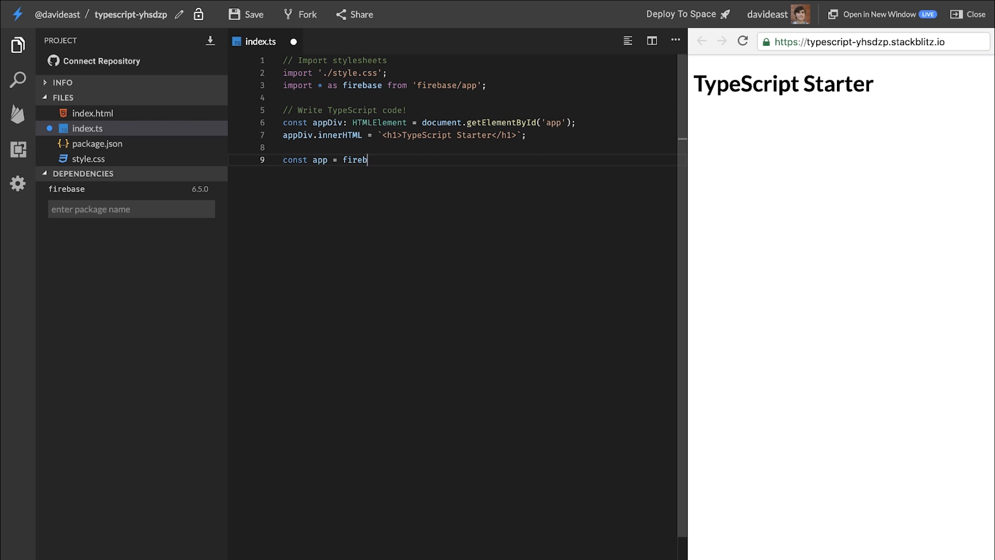
pyautogui.write('ase.initializeApp({})')
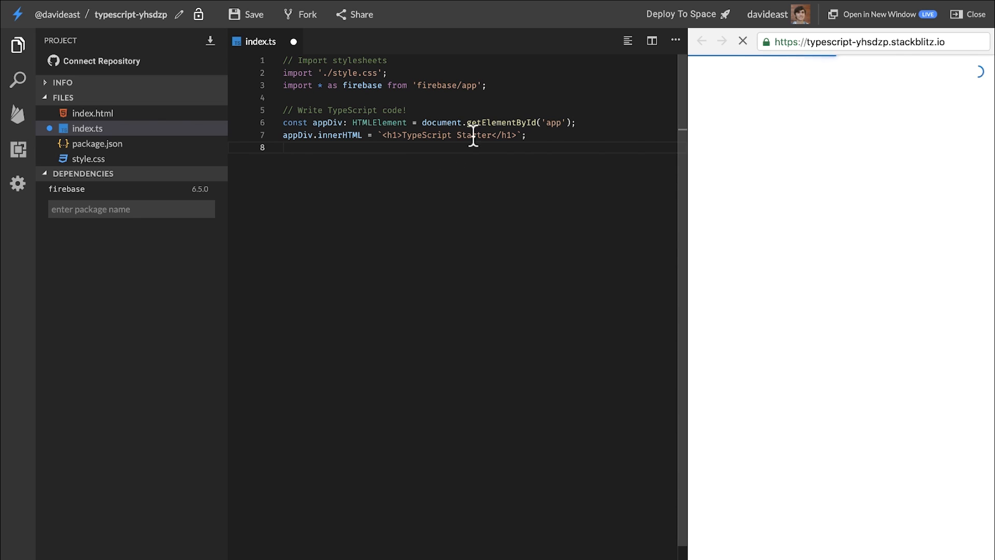
pyautogui.write('!!!')
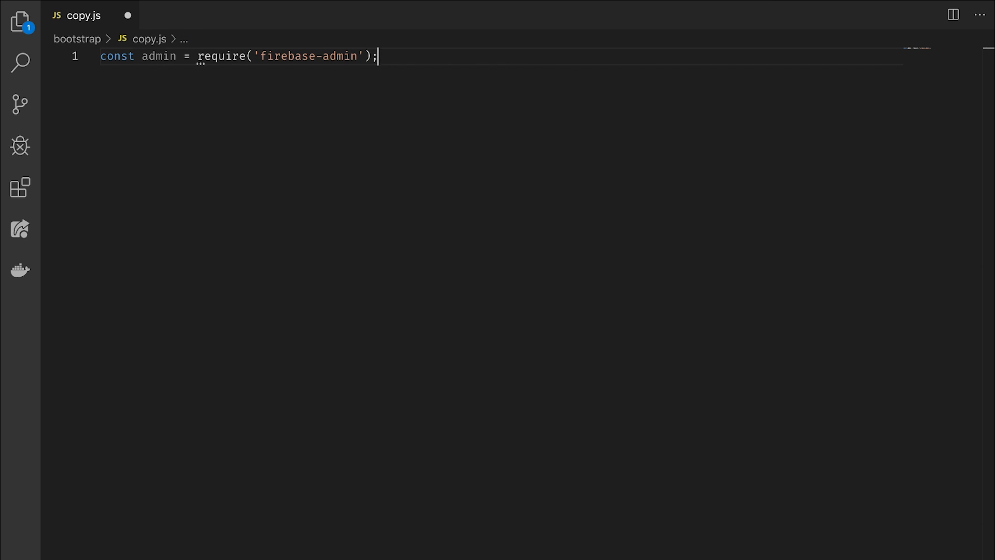
# Require dev-sa.json and prod-sa.json, and initialize separate devApp and prodApp Admin apps.
pyautogui.write("const devSA = require('./dev-sa.json');")
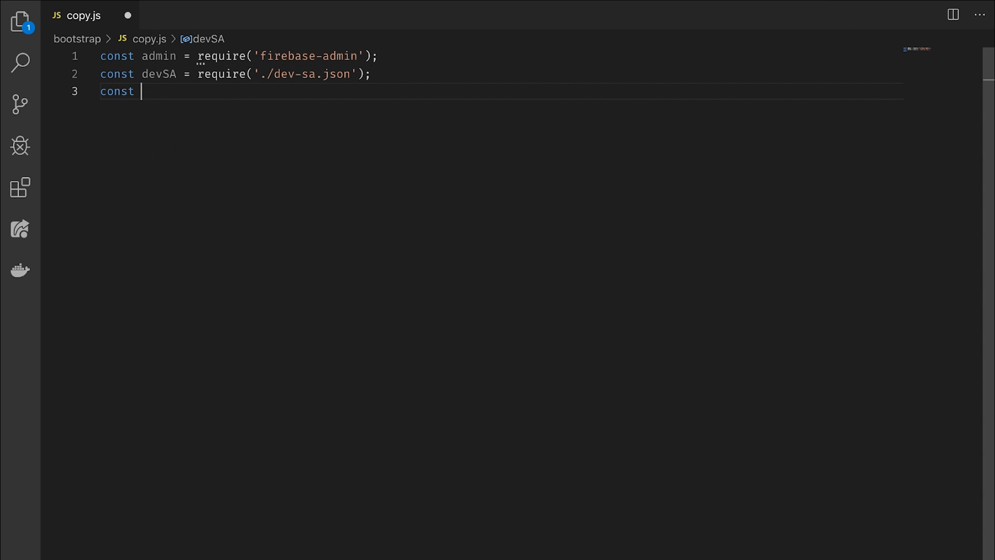
pyautogui.write("prodSA = require('./prod-sa.json');")
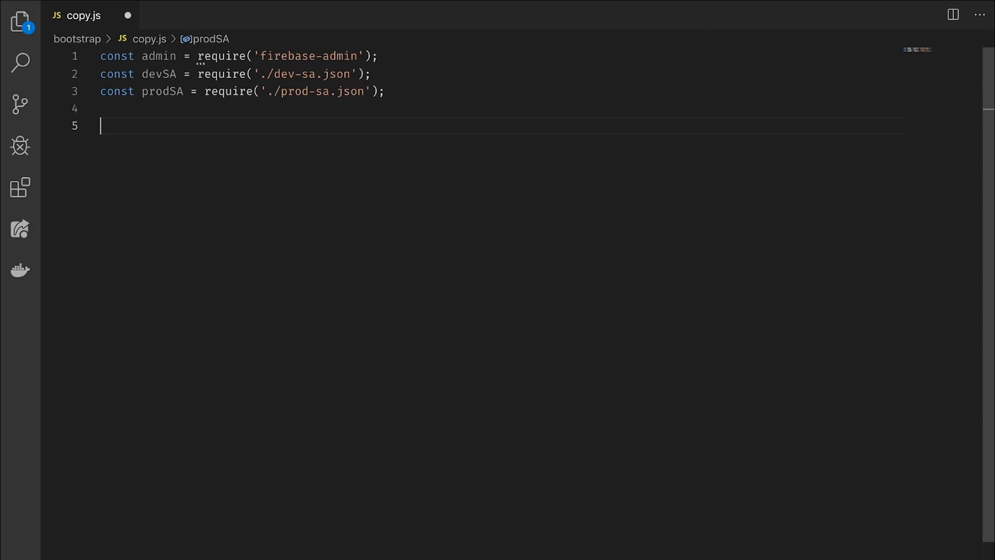
pyautogui.write('admin.initializeApp({')
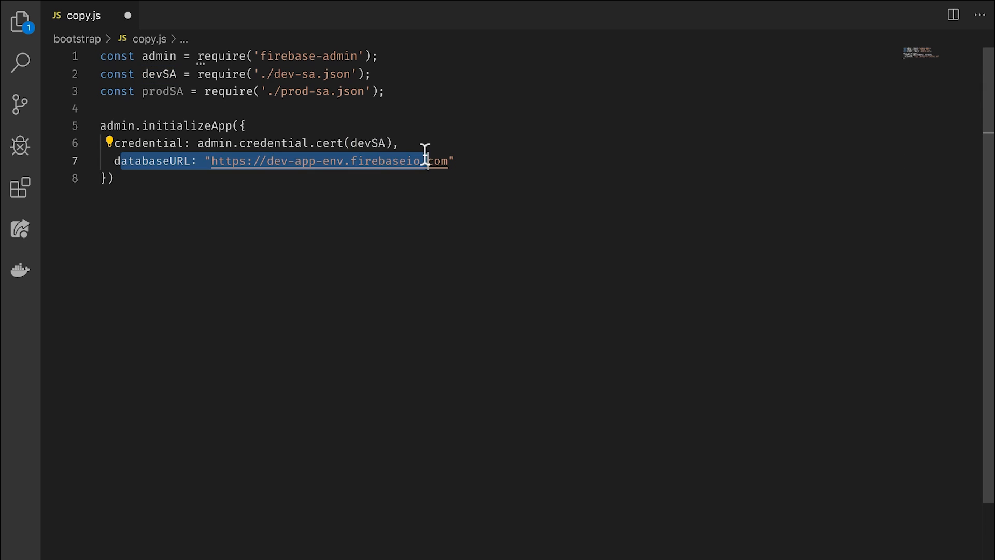
pyautogui.write('const devApp =')
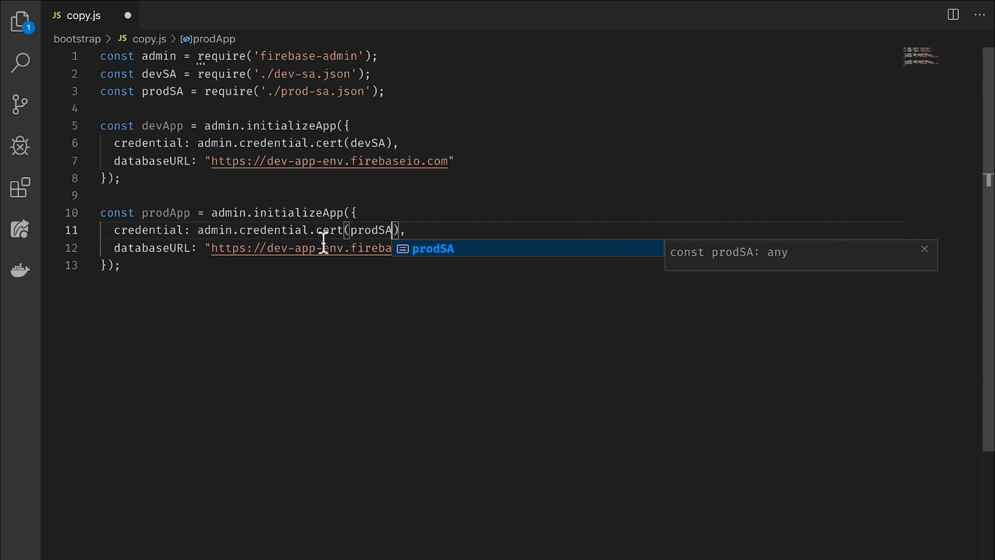
pyautogui.write('async function promote')
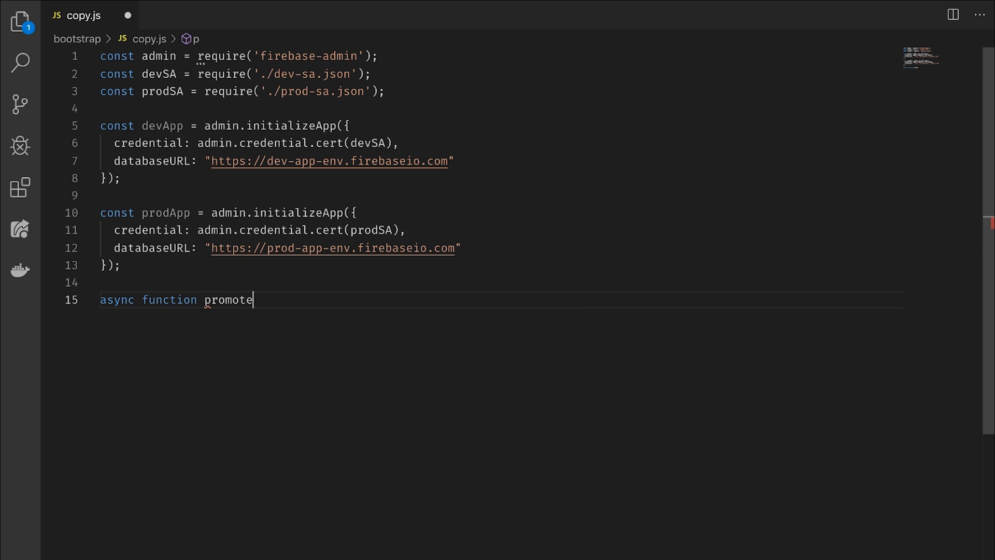
# Write promoteData to fetch devApp's todos collection and loop over its documents.
pyautogui.write('Data() {')
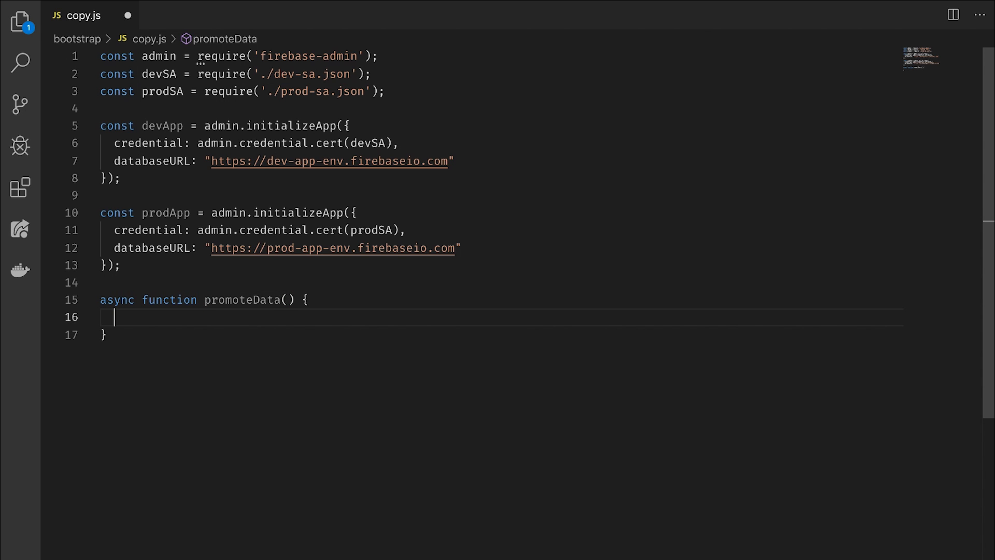
pyautogui.write('devApp.firestore')
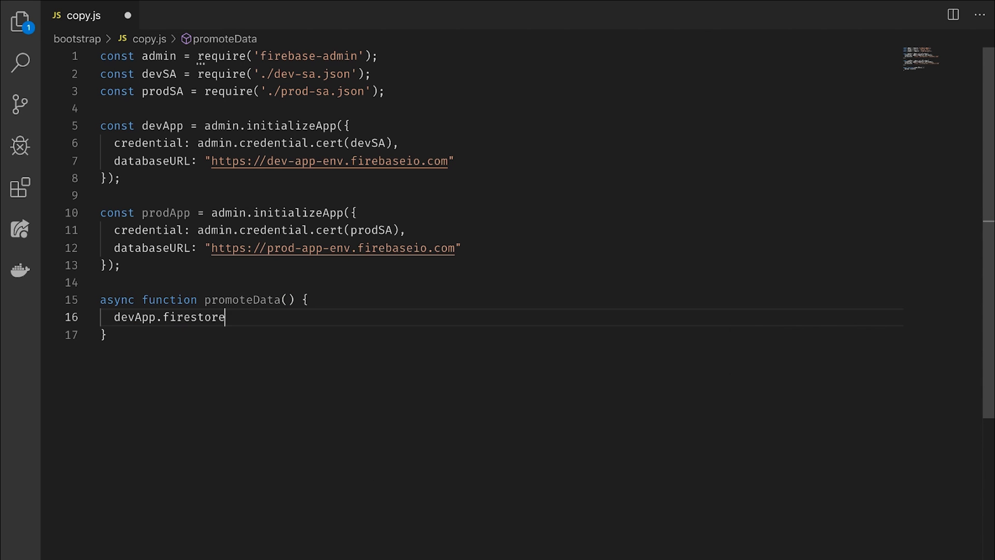
pyautogui.write("().collection('todos'")
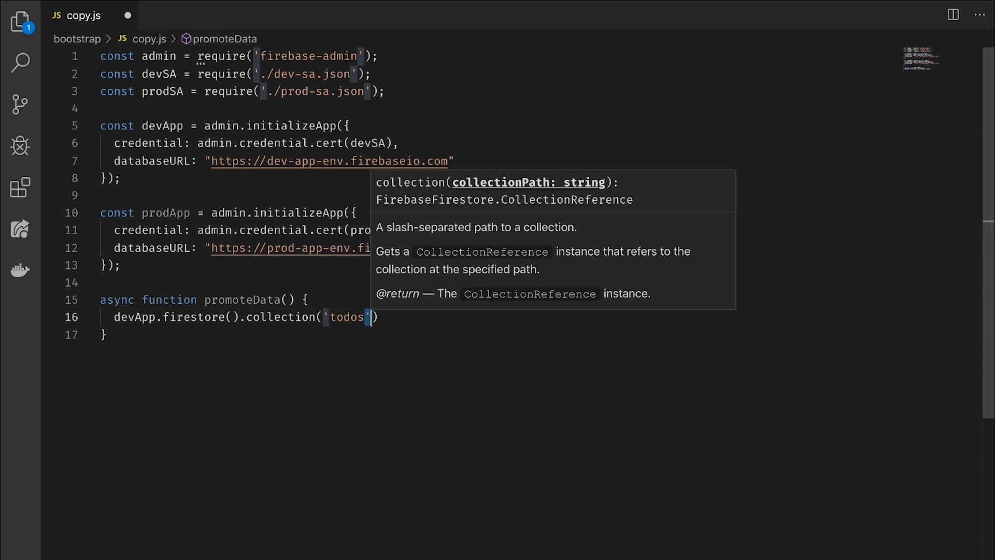
pyautogui.write('.get();')
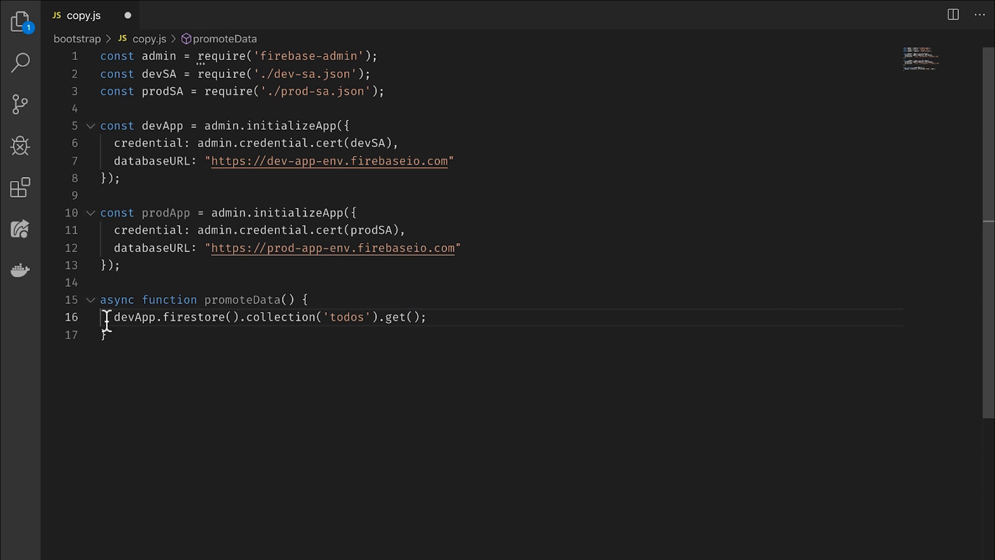
pyautogui.write('const snaps = await')
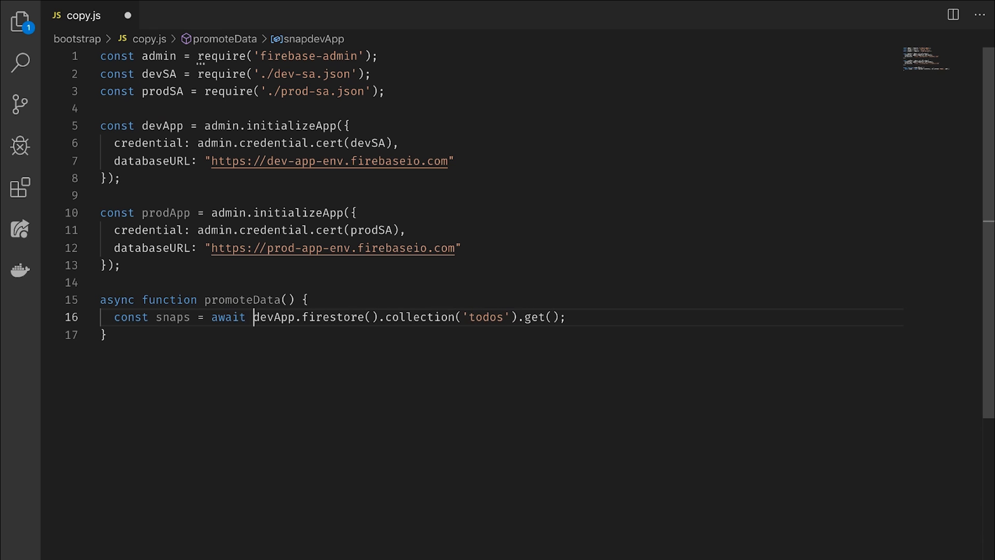
pyautogui.write('snaps.')
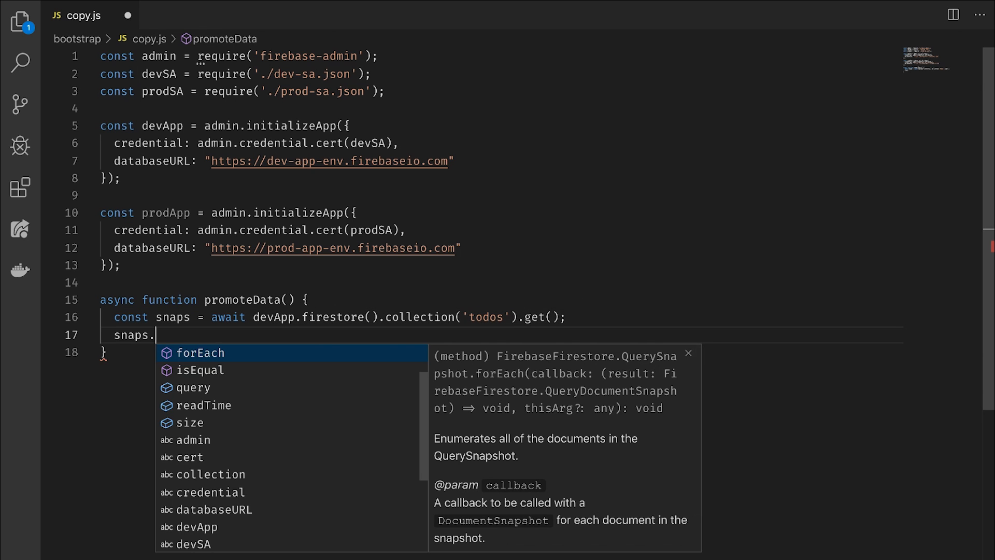
pyautogui.write('docs.forEach(')
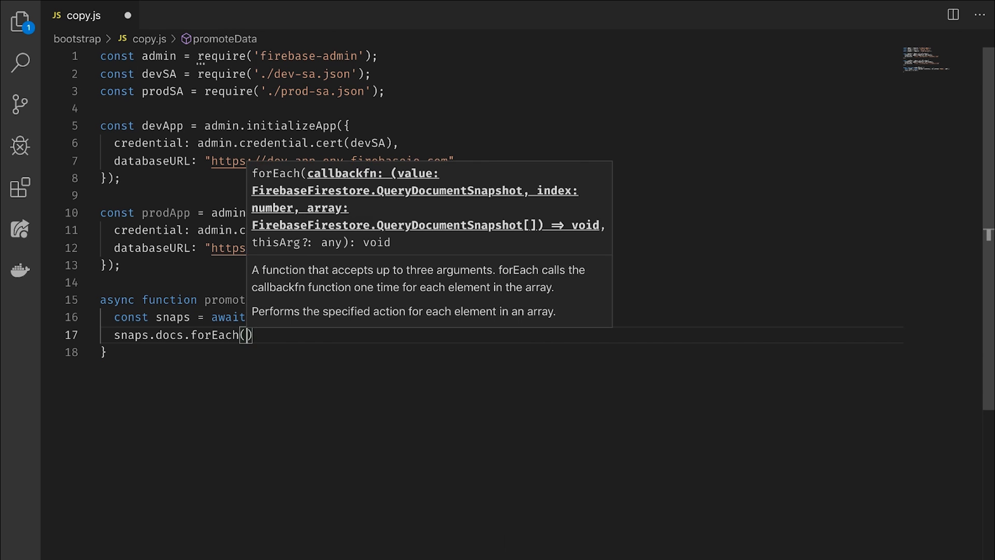
# Write each document to prod's todos/${id} path, then call promoteData().
pyautogui.write('d => {')
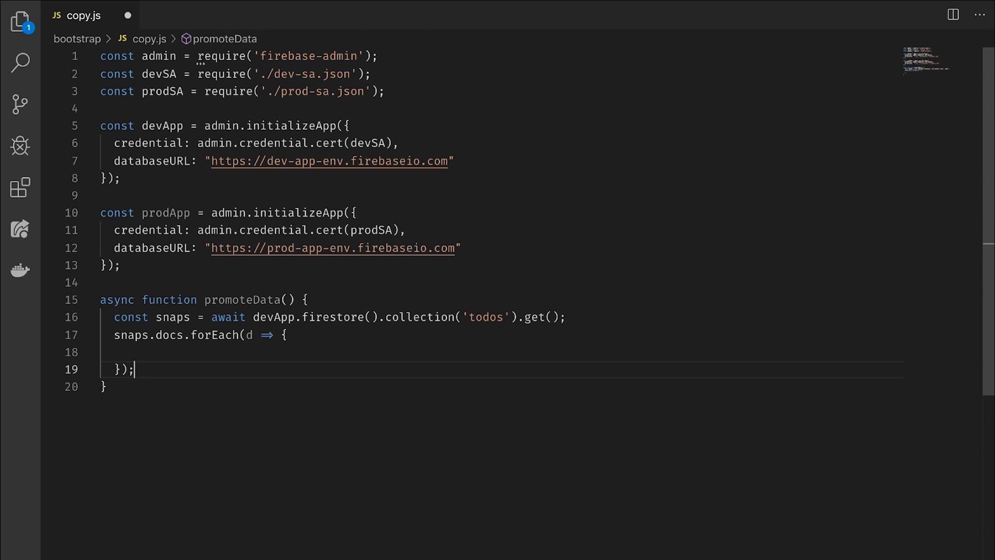
pyautogui.write('prodApp.firestore()')
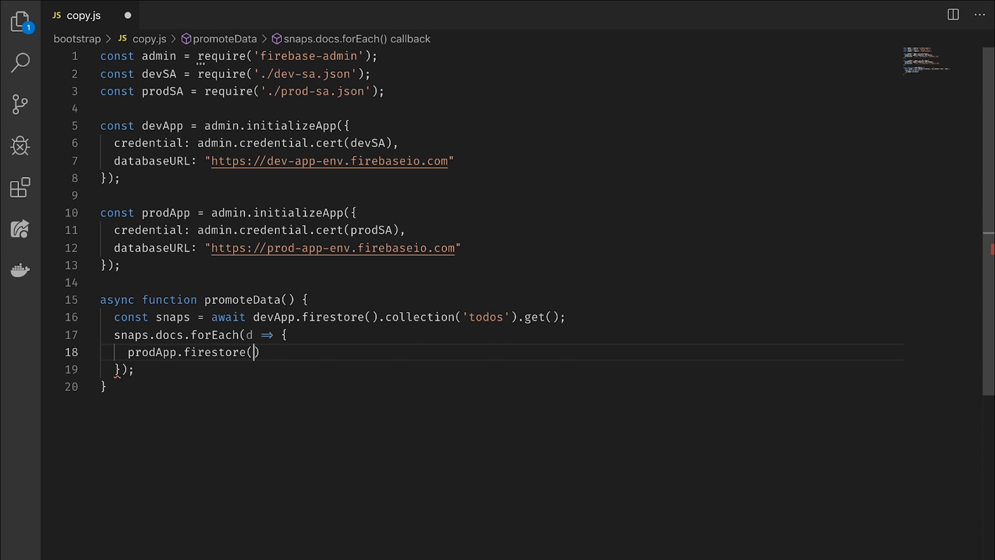
pyautogui.write('.doc(``)')
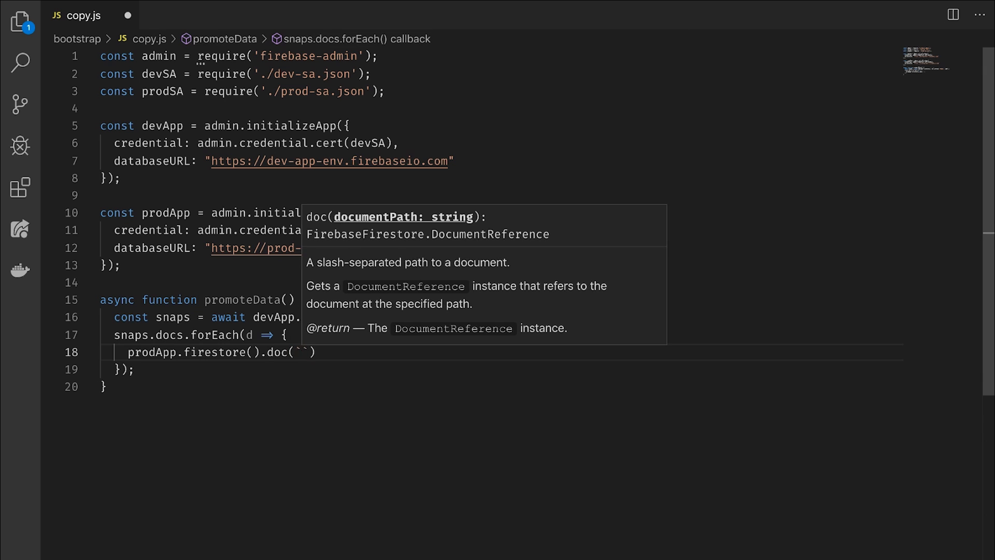
pyautogui.write('todos/${}')
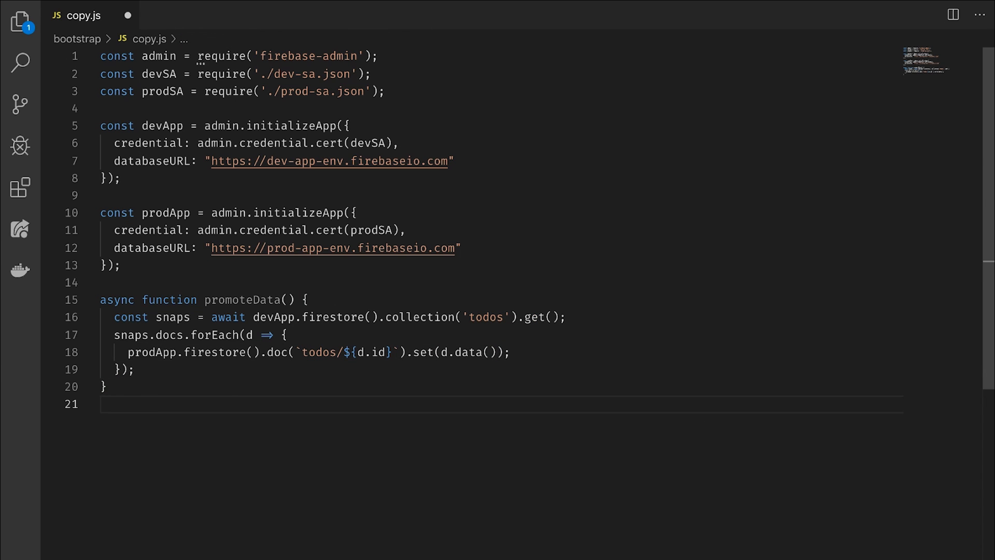
pyautogui.write('promoteData();')
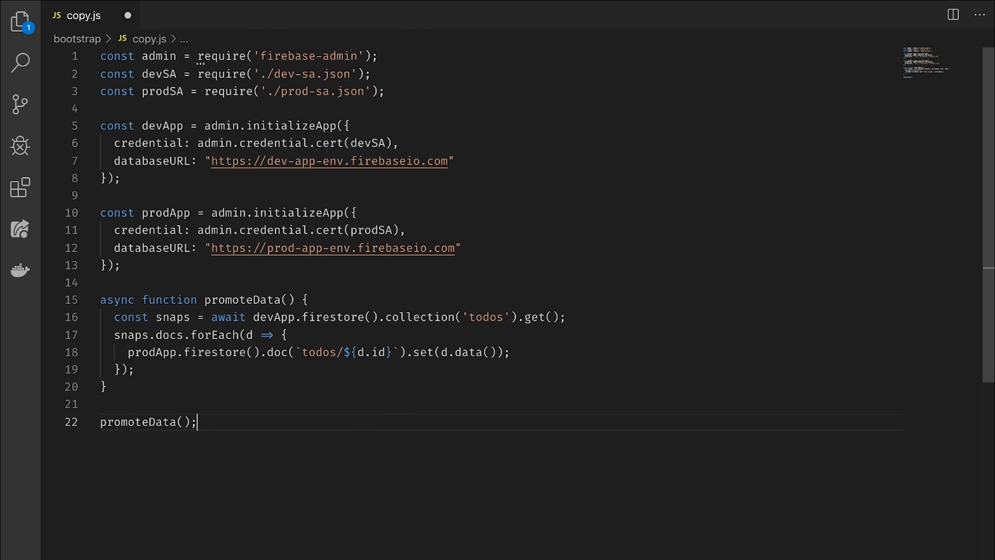
pyautogui.press('Enter')
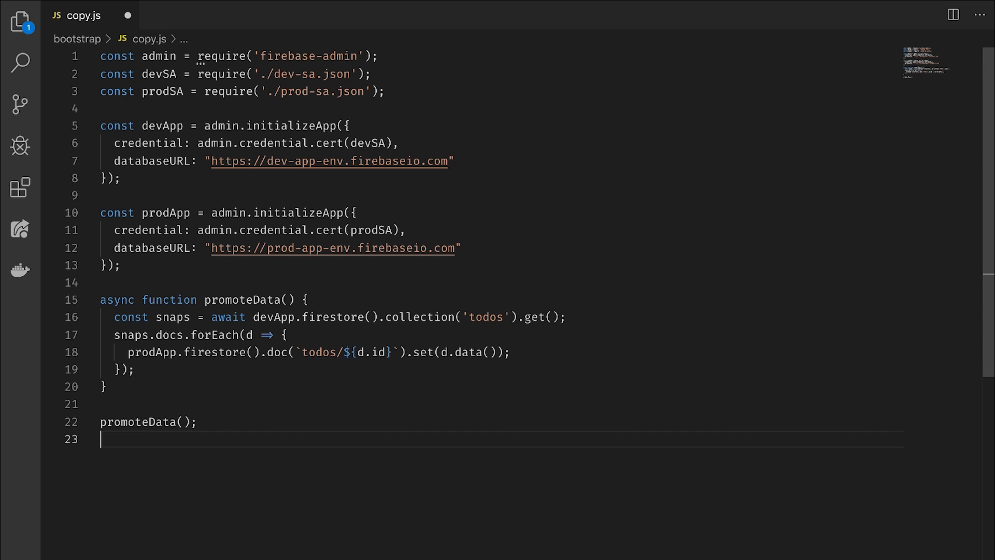